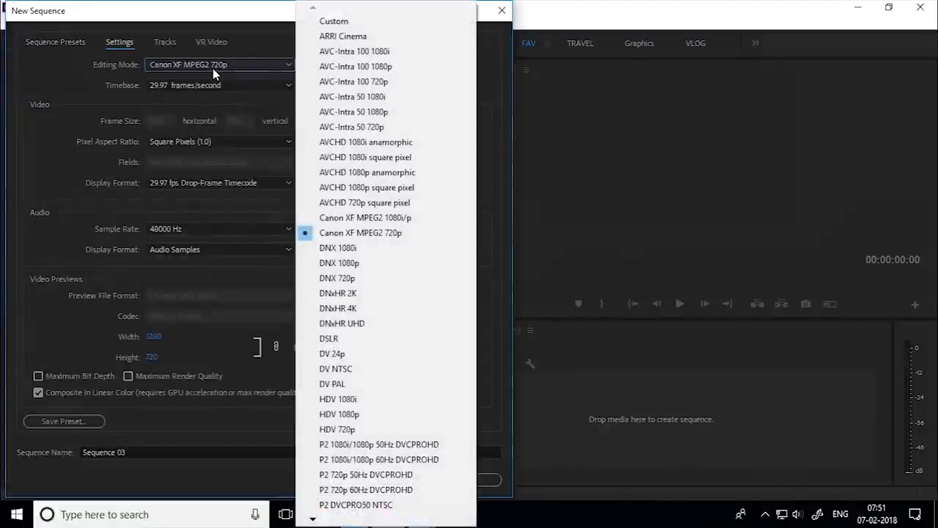
# - Create Sequence 03 with Custom editing mode at 720 by 1280 pixels
pyautogui.click(334, 20)
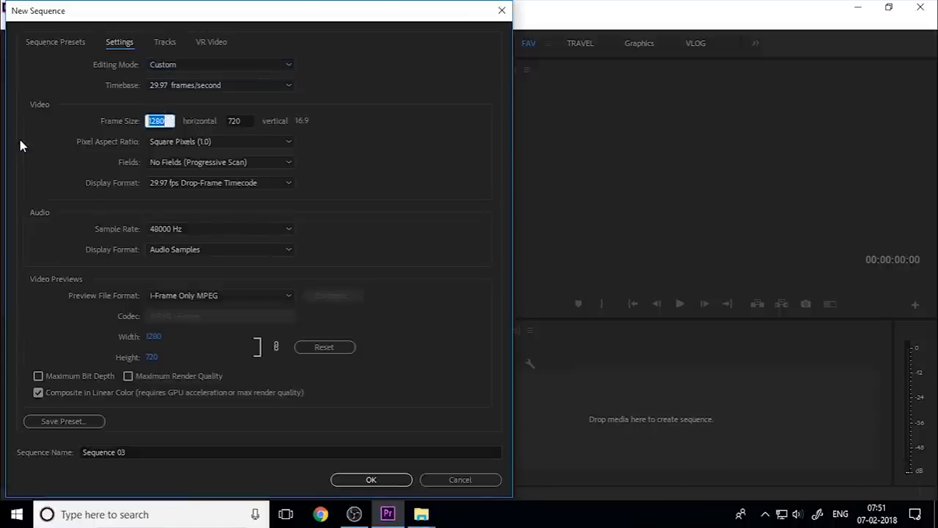
pyautogui.write('720')
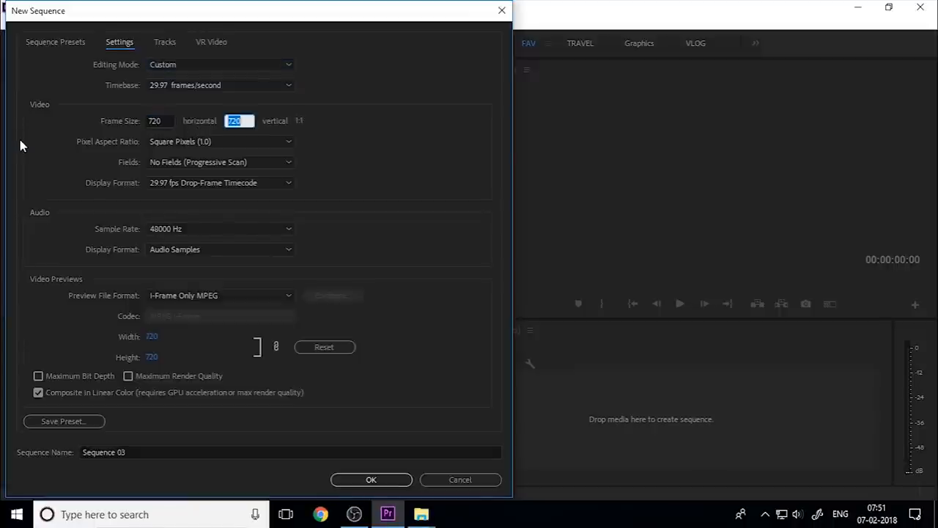
pyautogui.click(371, 480)
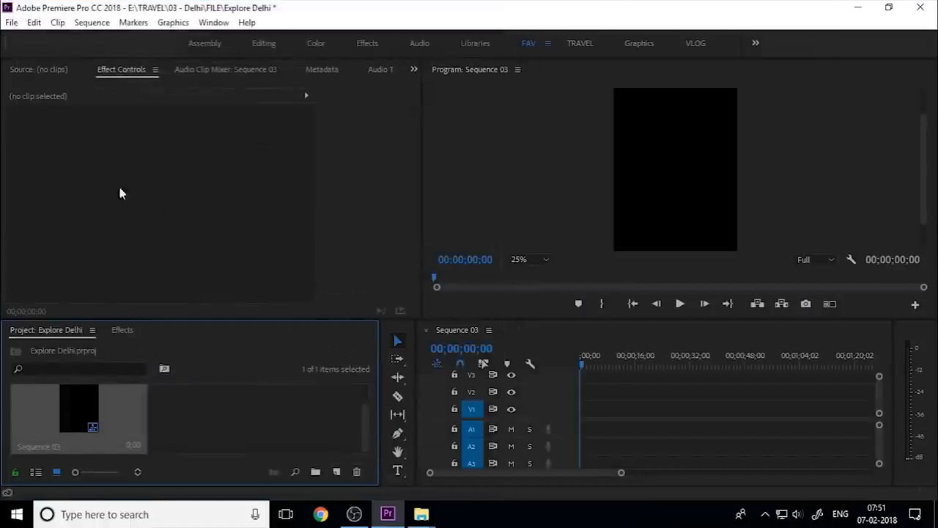
# - Place light-blue-background-3.jpg on V1 and the IPC - VALENTINE TITLE 01 template on V2
pyautogui.click(421, 514)
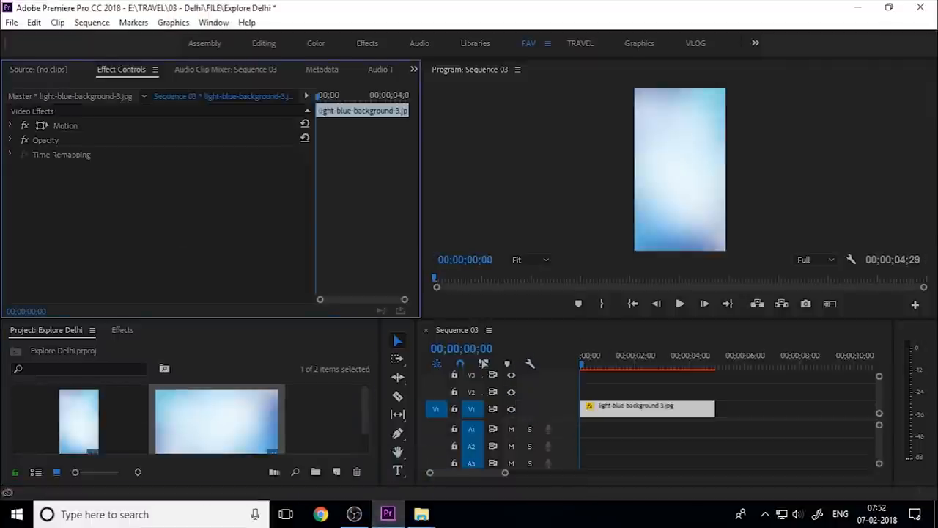
pyautogui.click(214, 22)
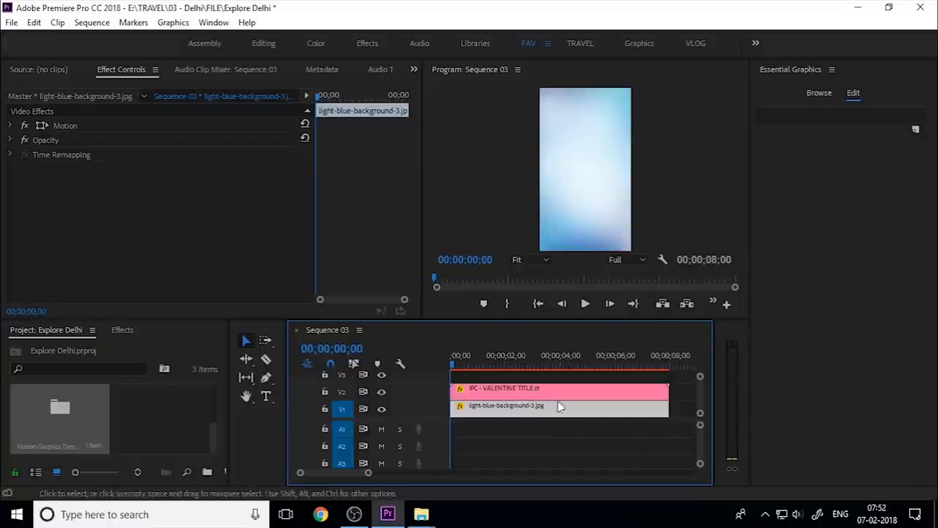
# - Select the Valentine title clip and expand its Motion properties to scale it to 53%
pyautogui.click(498, 364)
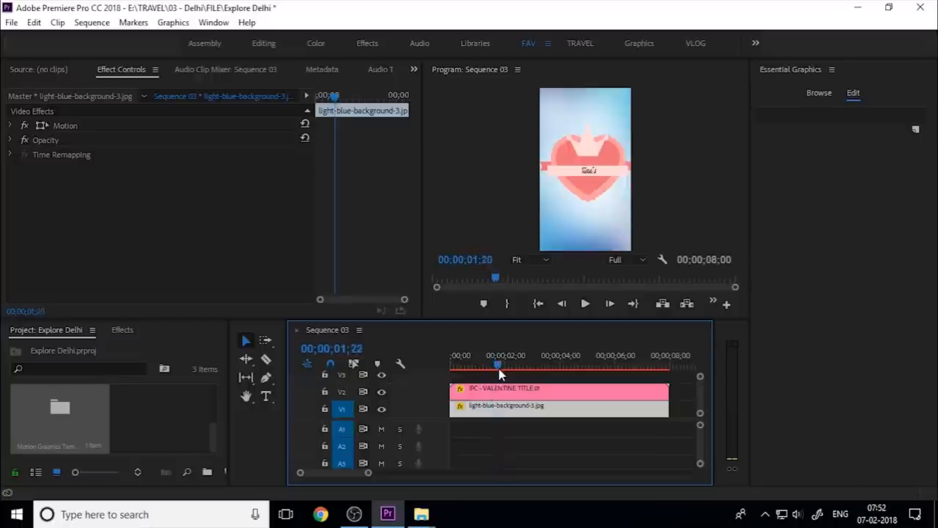
pyautogui.click(559, 388)
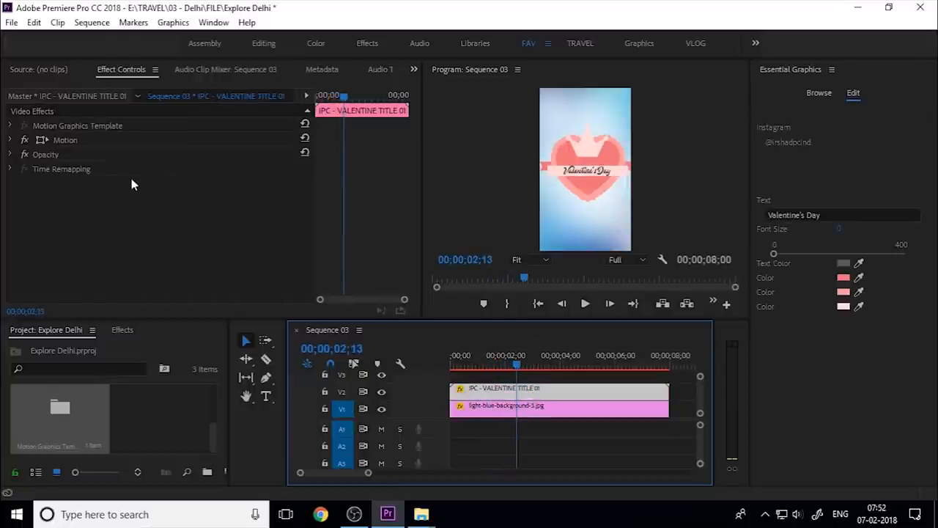
pyautogui.moveTo(909, 135)
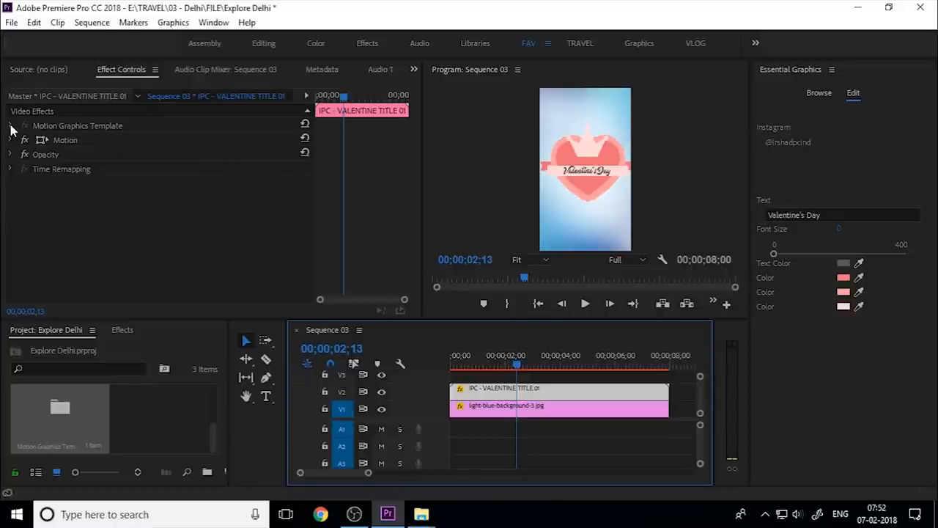
pyautogui.click(11, 125)
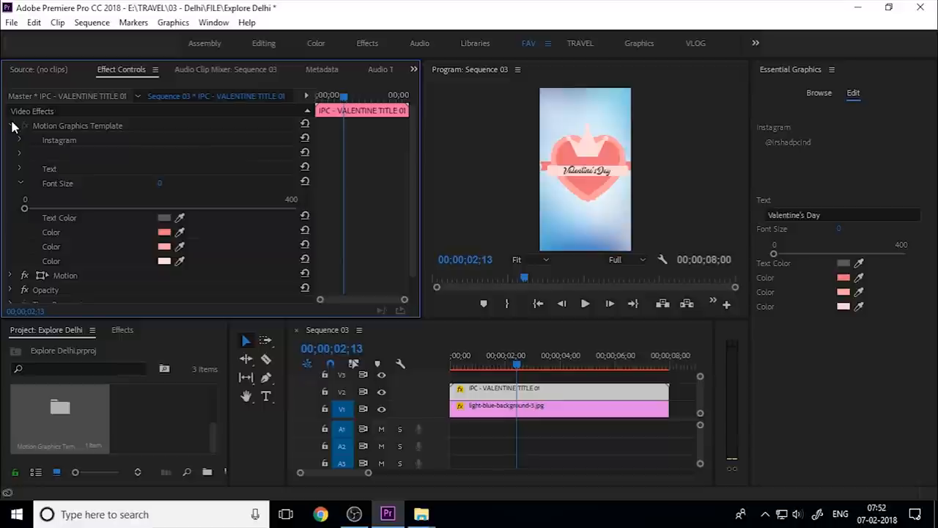
pyautogui.click(10, 125)
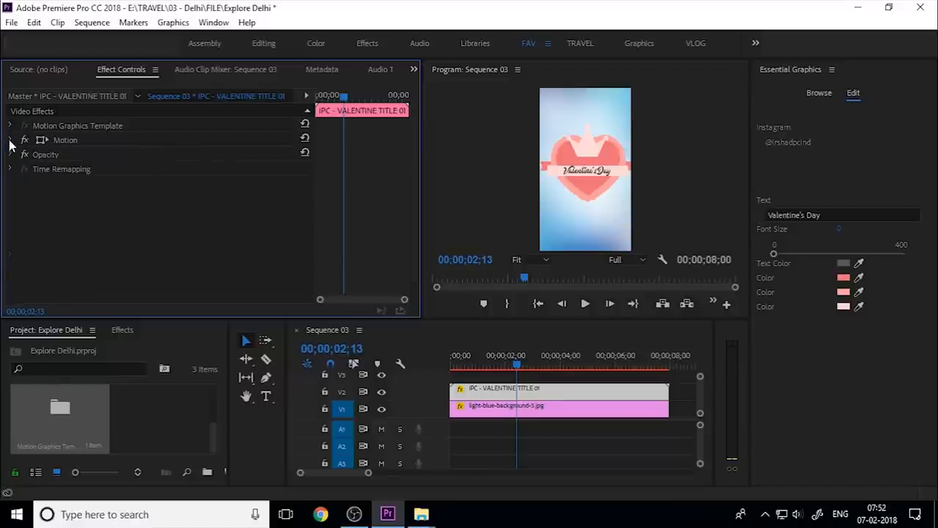
pyautogui.click(10, 140)
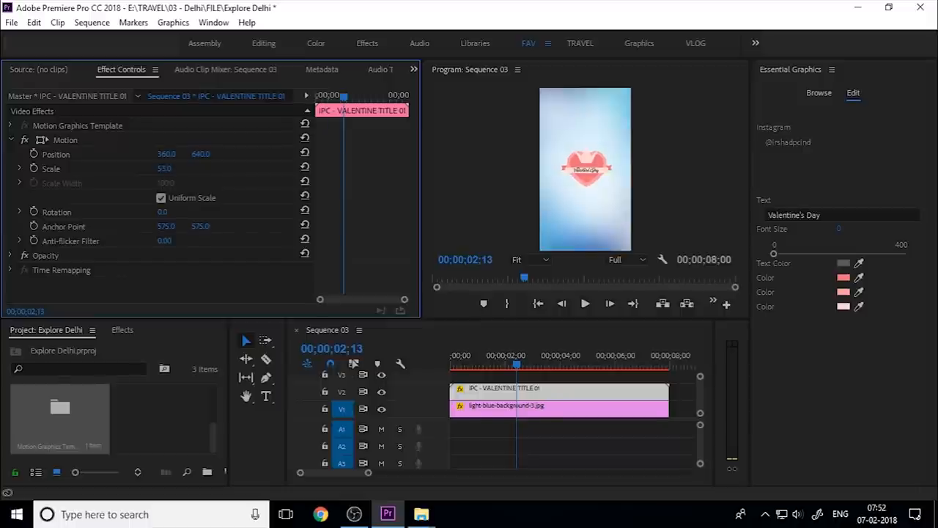
pyautogui.moveTo(655, 346)
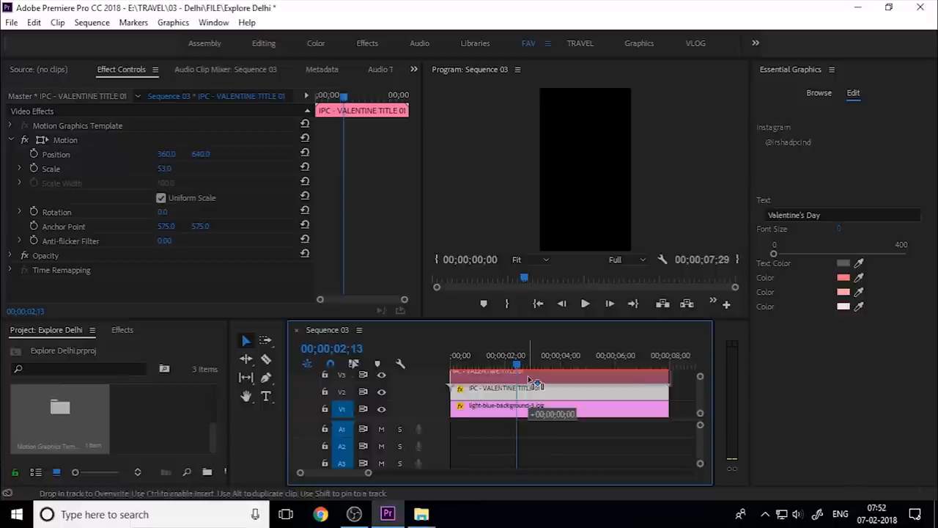
# - Create a 720x1280 Black Video item and select its clip on the timeline
pyautogui.click(227, 473)
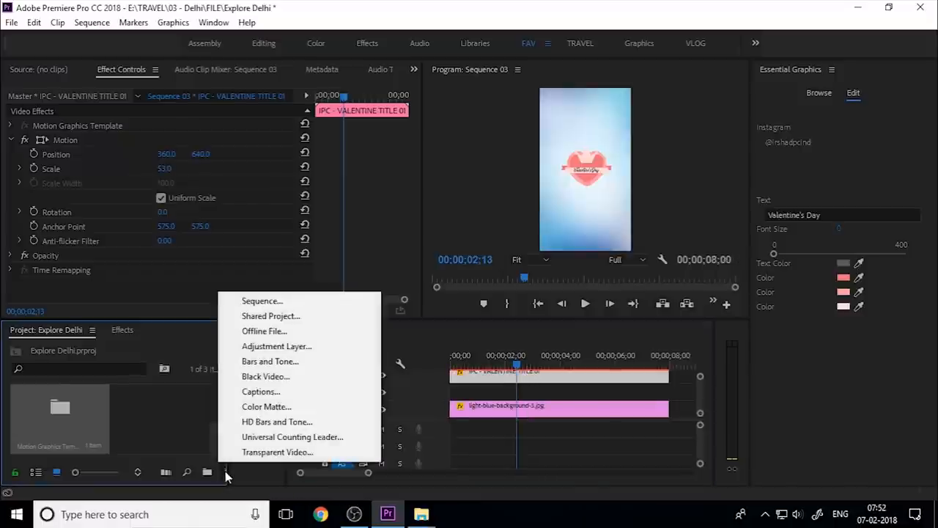
pyautogui.click(265, 376)
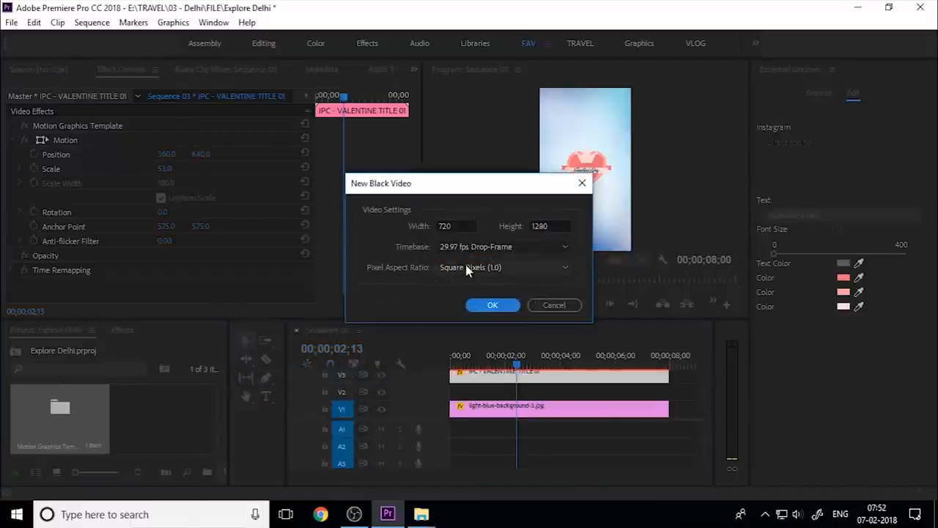
pyautogui.click(493, 305)
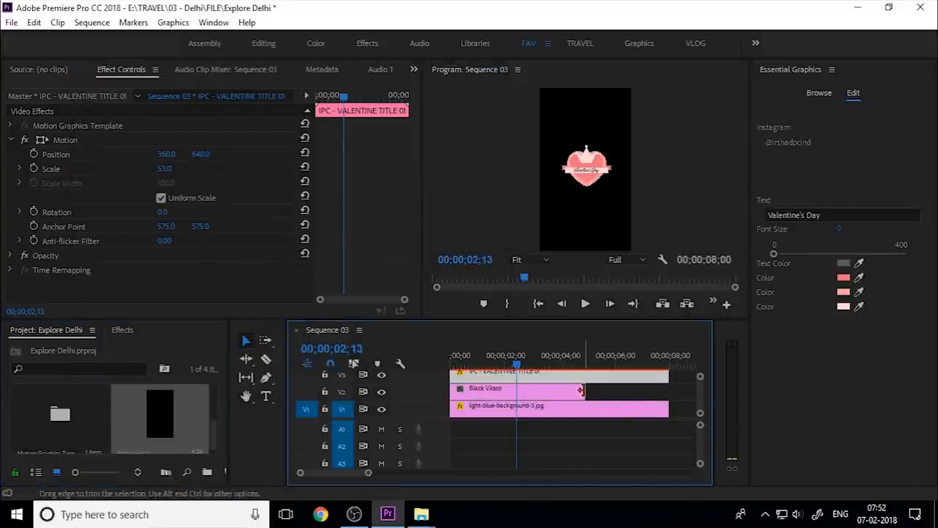
pyautogui.click(485, 387)
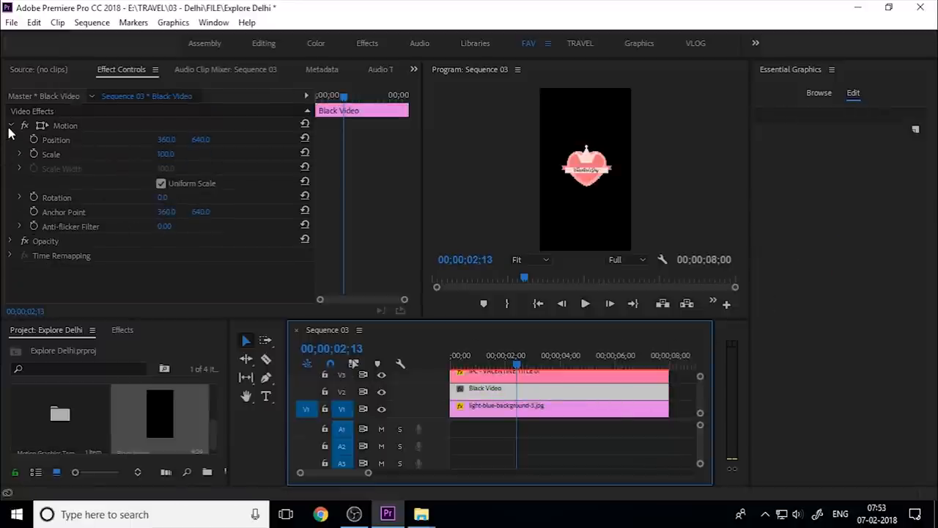
# - Lower the Black Video clip's Opacity in Effect Controls to darken the background
pyautogui.click(11, 125)
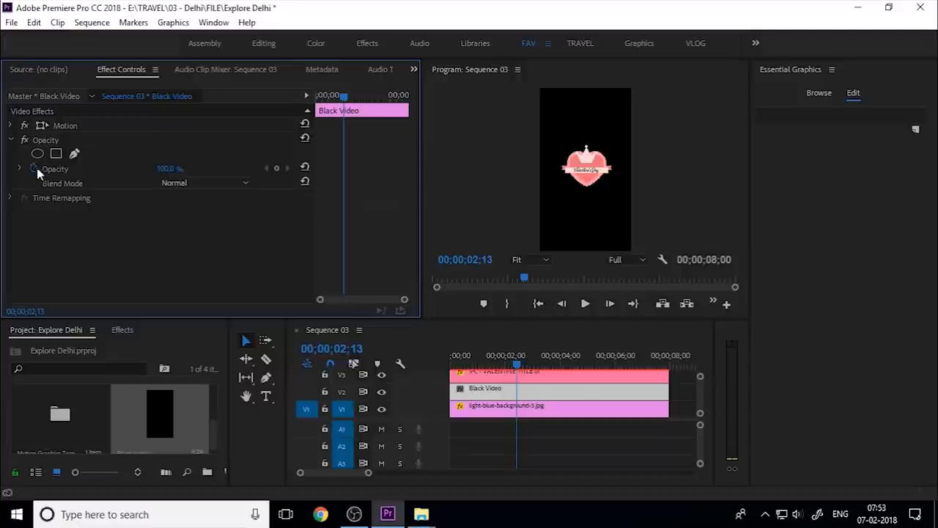
pyautogui.moveTo(170, 168); pyautogui.dragTo(165, 168)
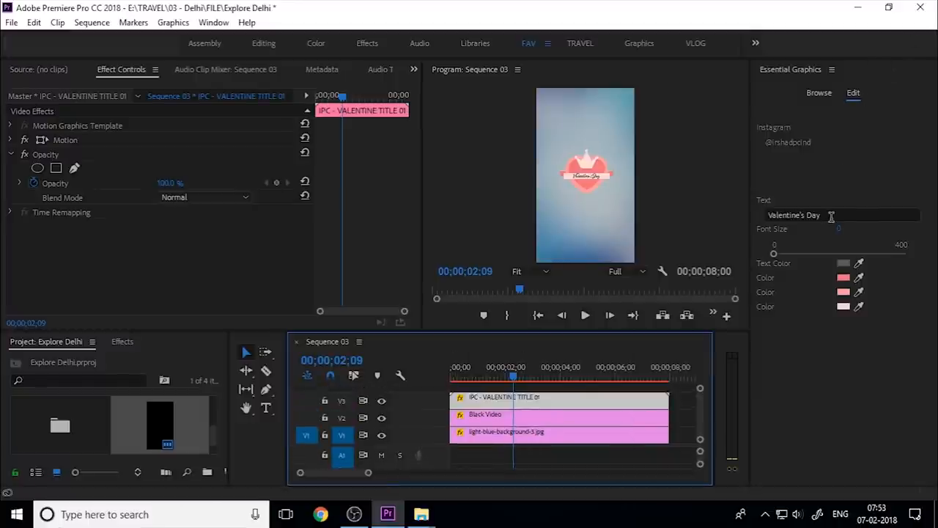
# - Change the title text to 'Love Every Day' and adjust its font size to fit
pyautogui.write('Love Every')
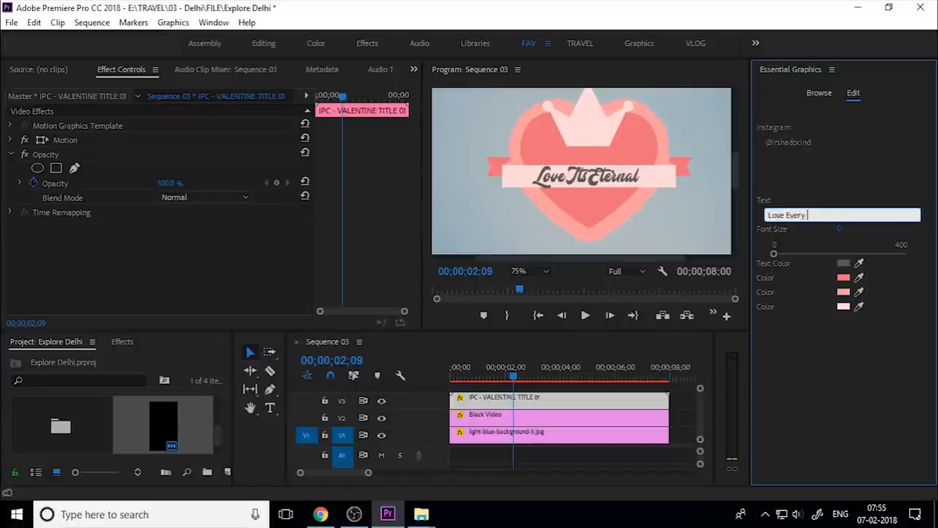
pyautogui.write('Day')
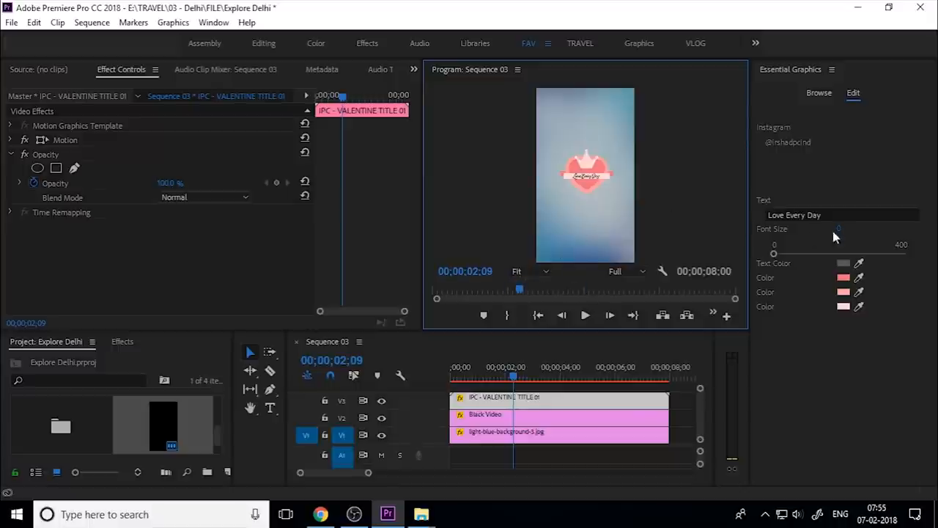
pyautogui.moveTo(774, 253); pyautogui.dragTo(809, 253)
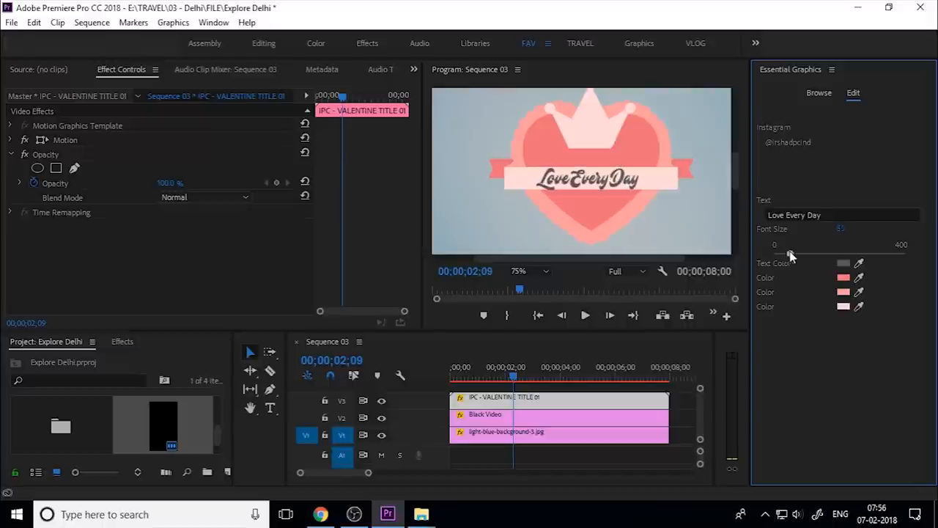
pyautogui.moveTo(791, 254); pyautogui.dragTo(813, 253)
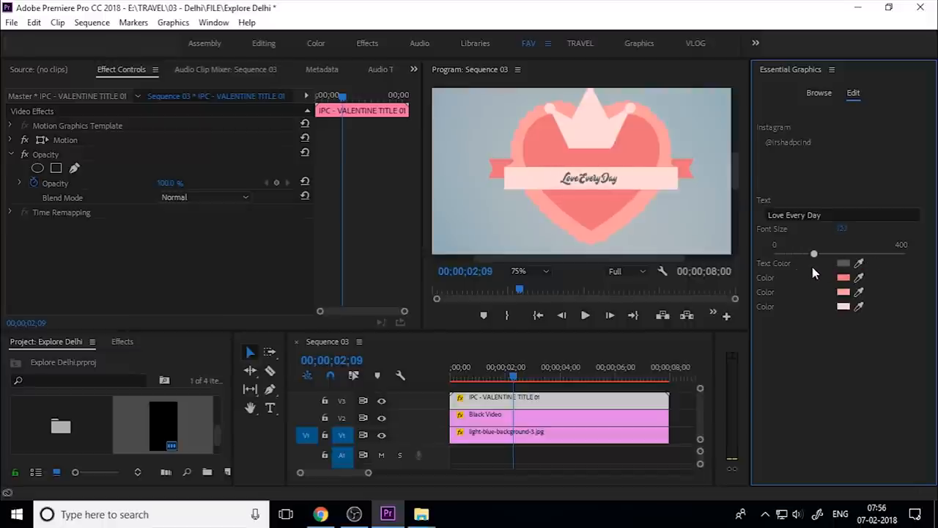